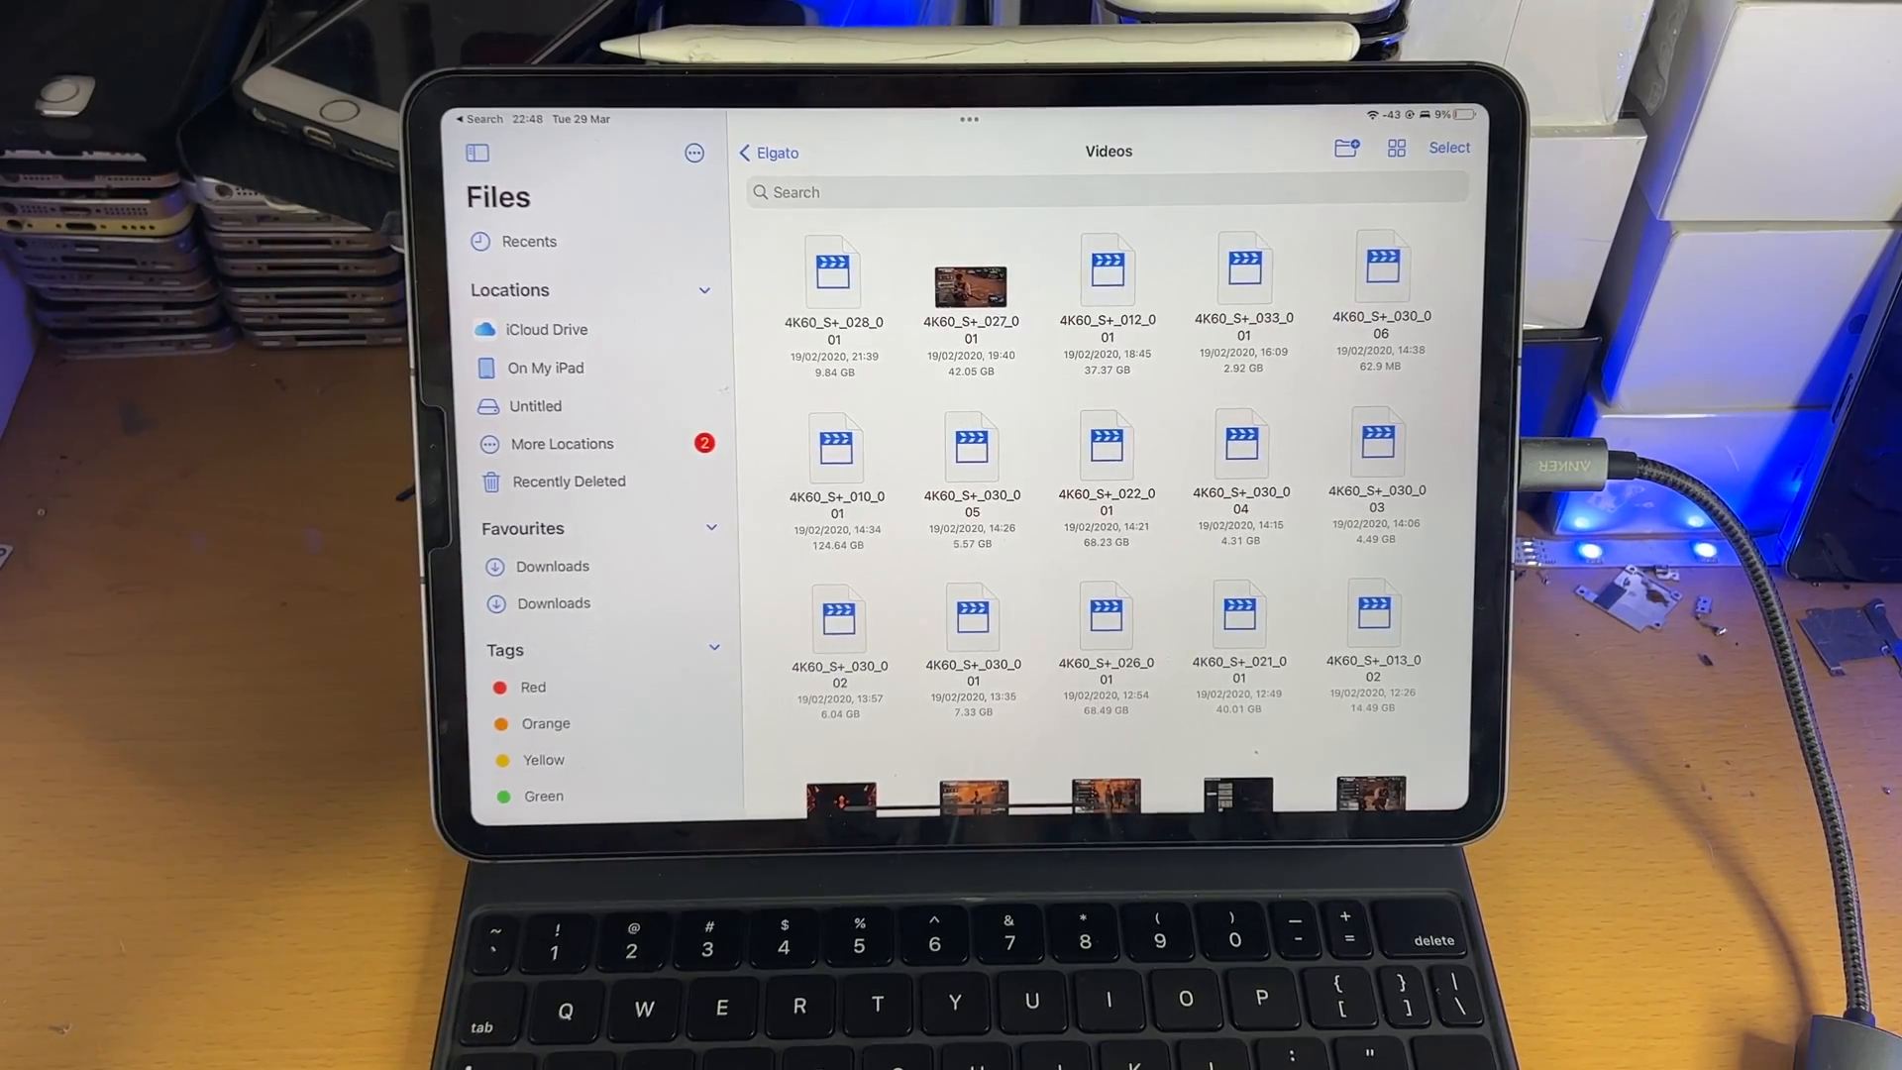
# Open Untitled > Elgato > Videos on the SD card and scroll through the 33 clips.
pyautogui.click(536, 405)
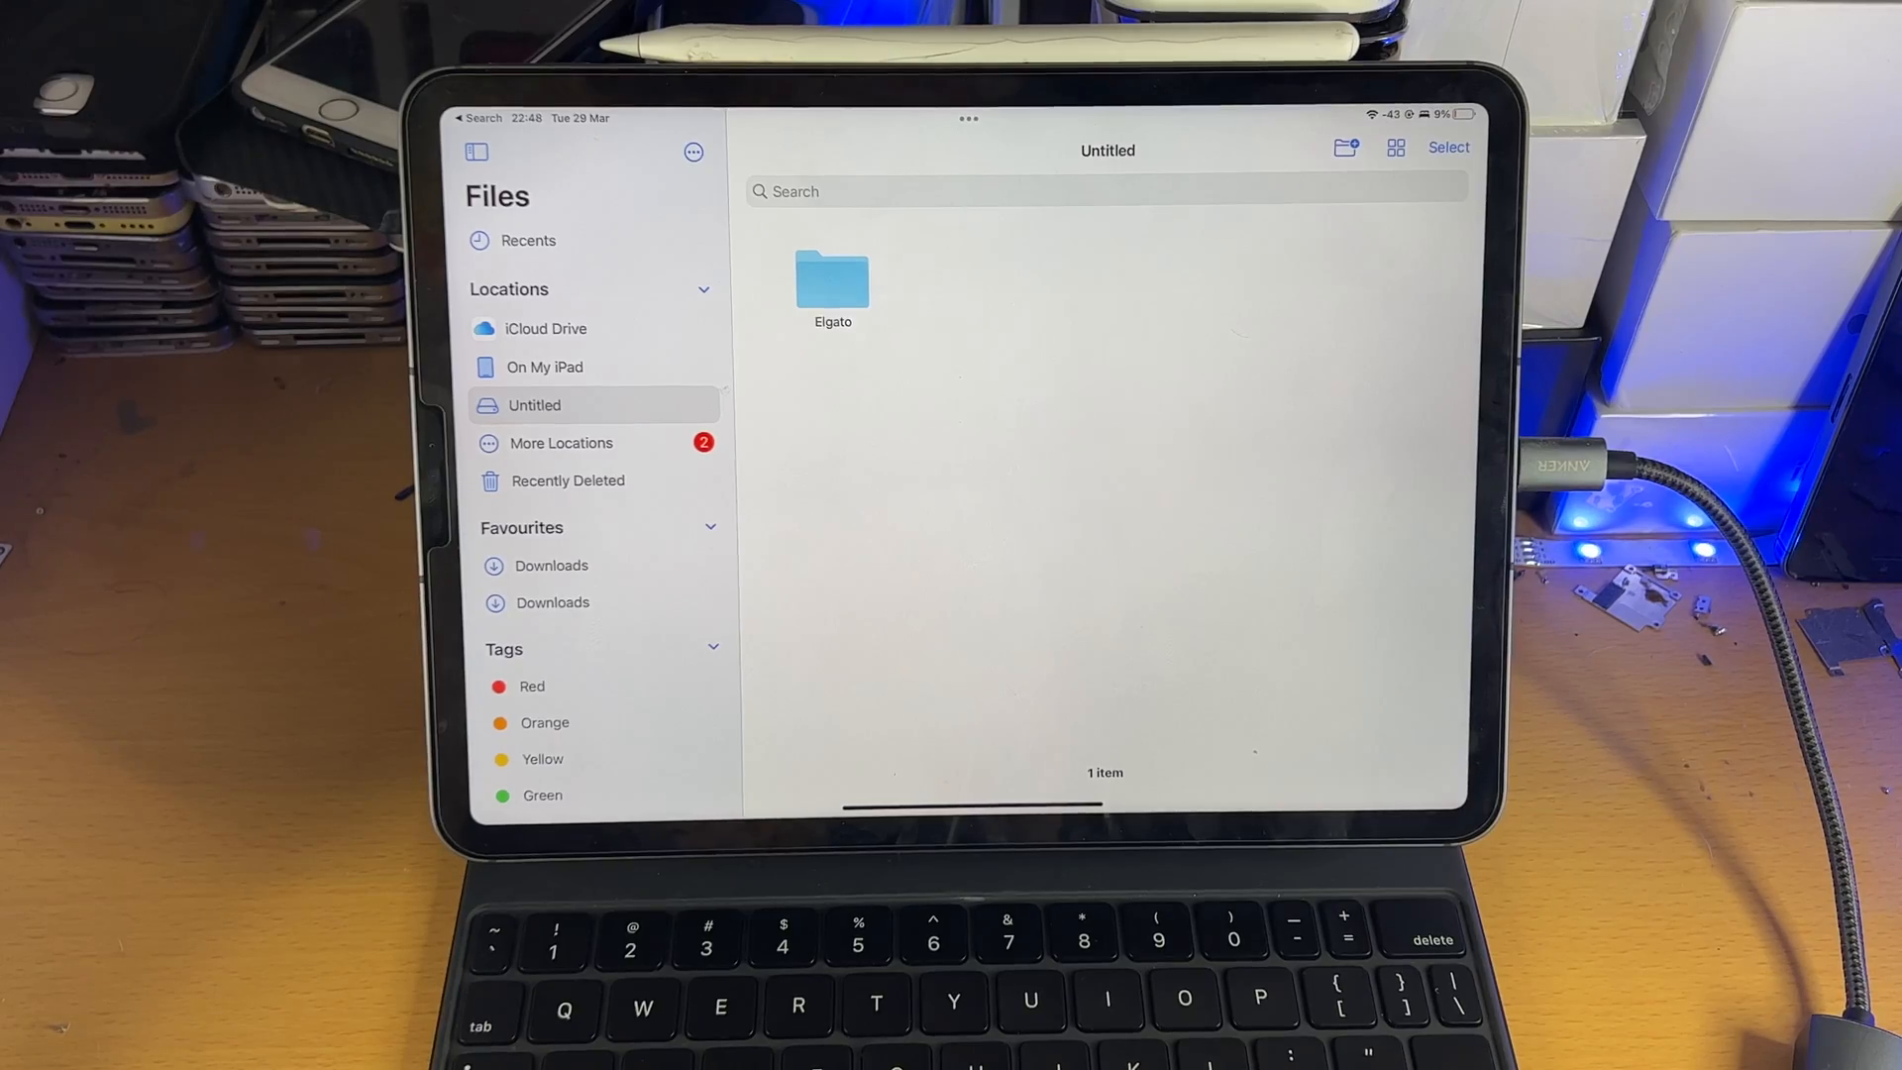
pyautogui.doubleClick(833, 279)
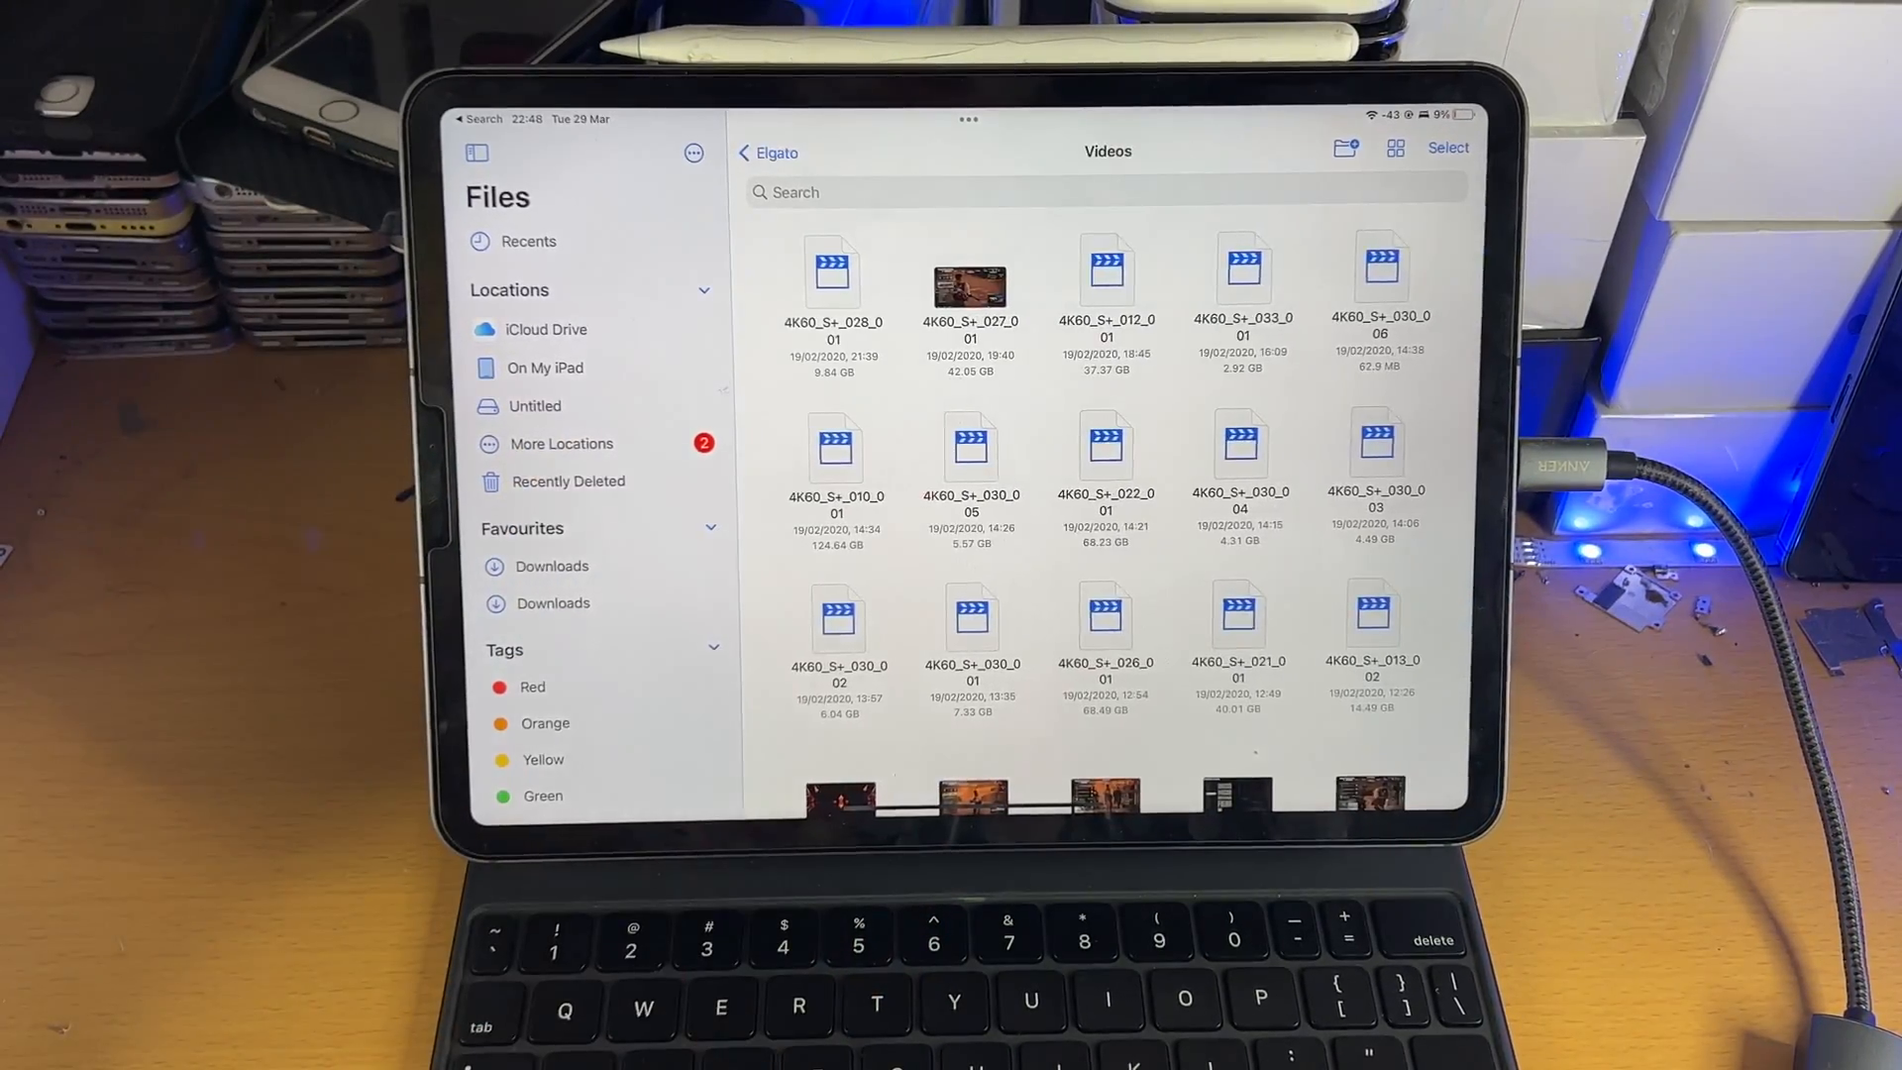
pyautogui.scroll(-3)
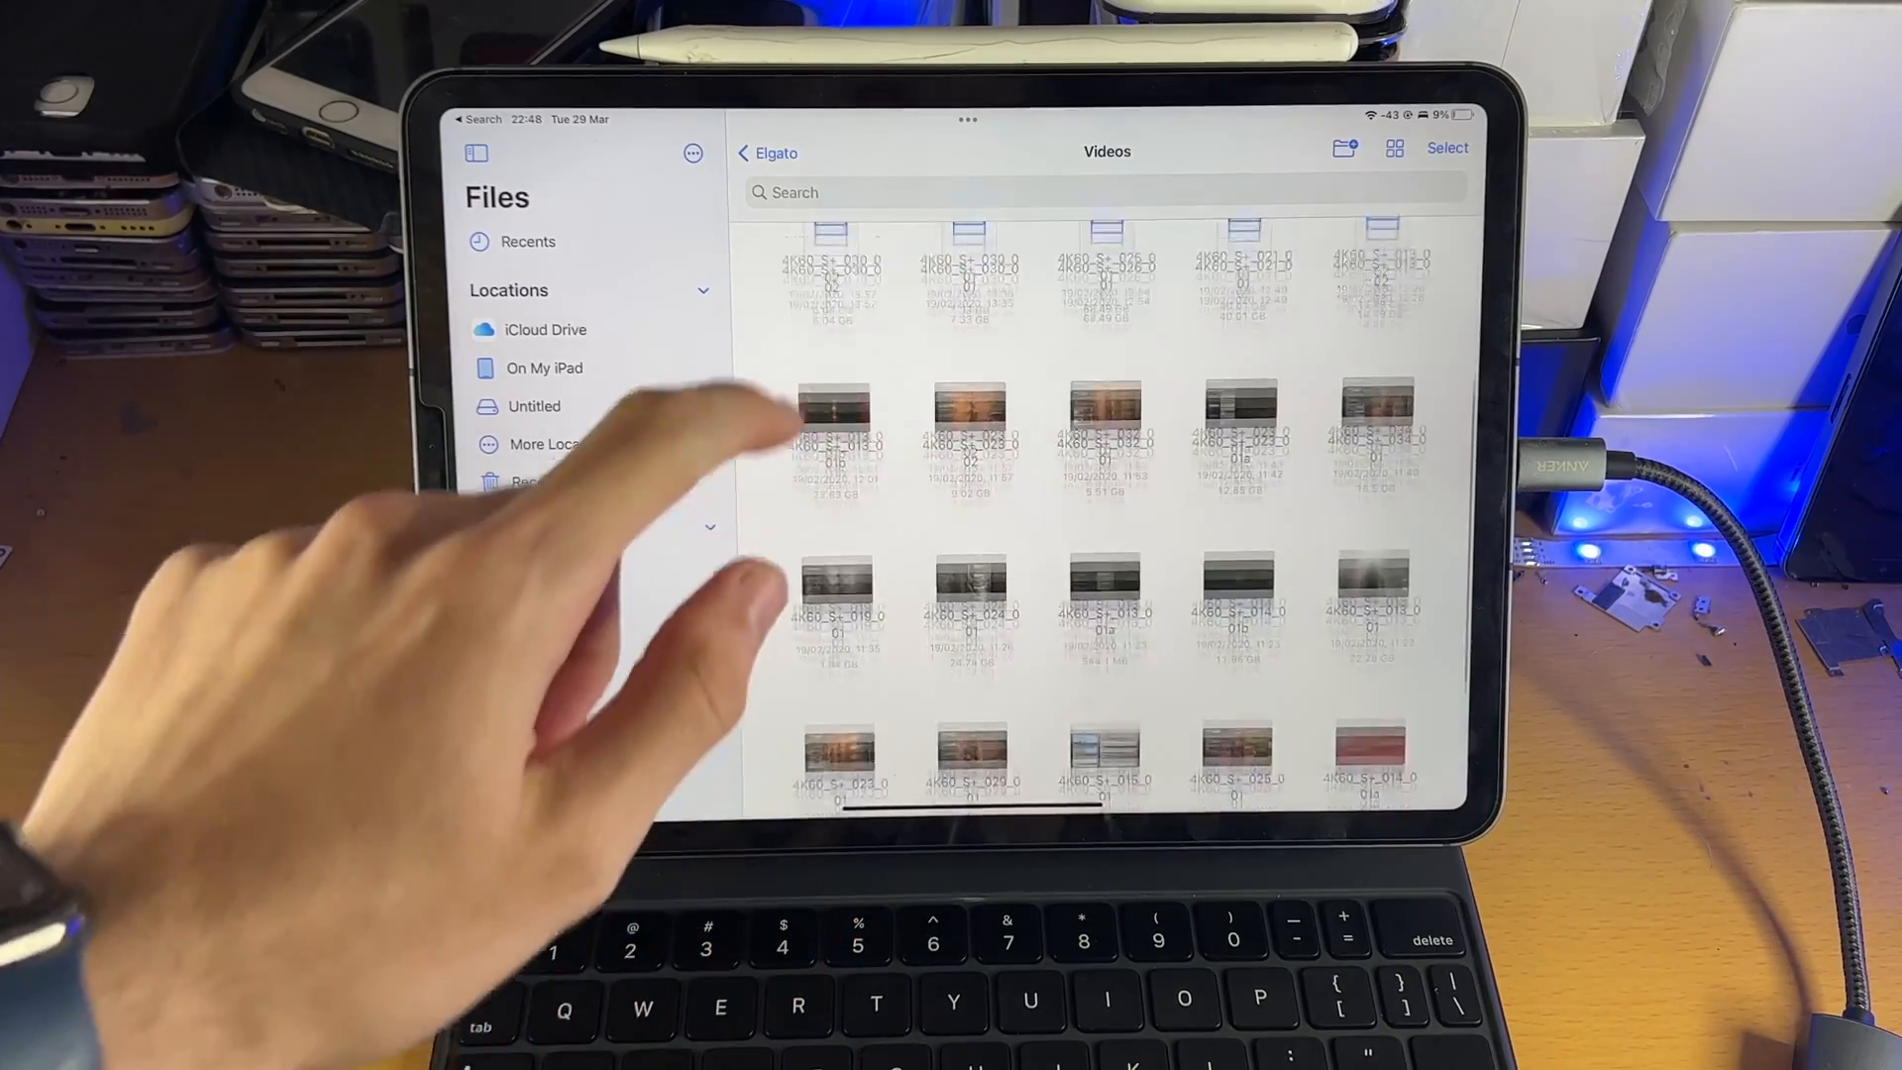
pyautogui.scroll(-3)
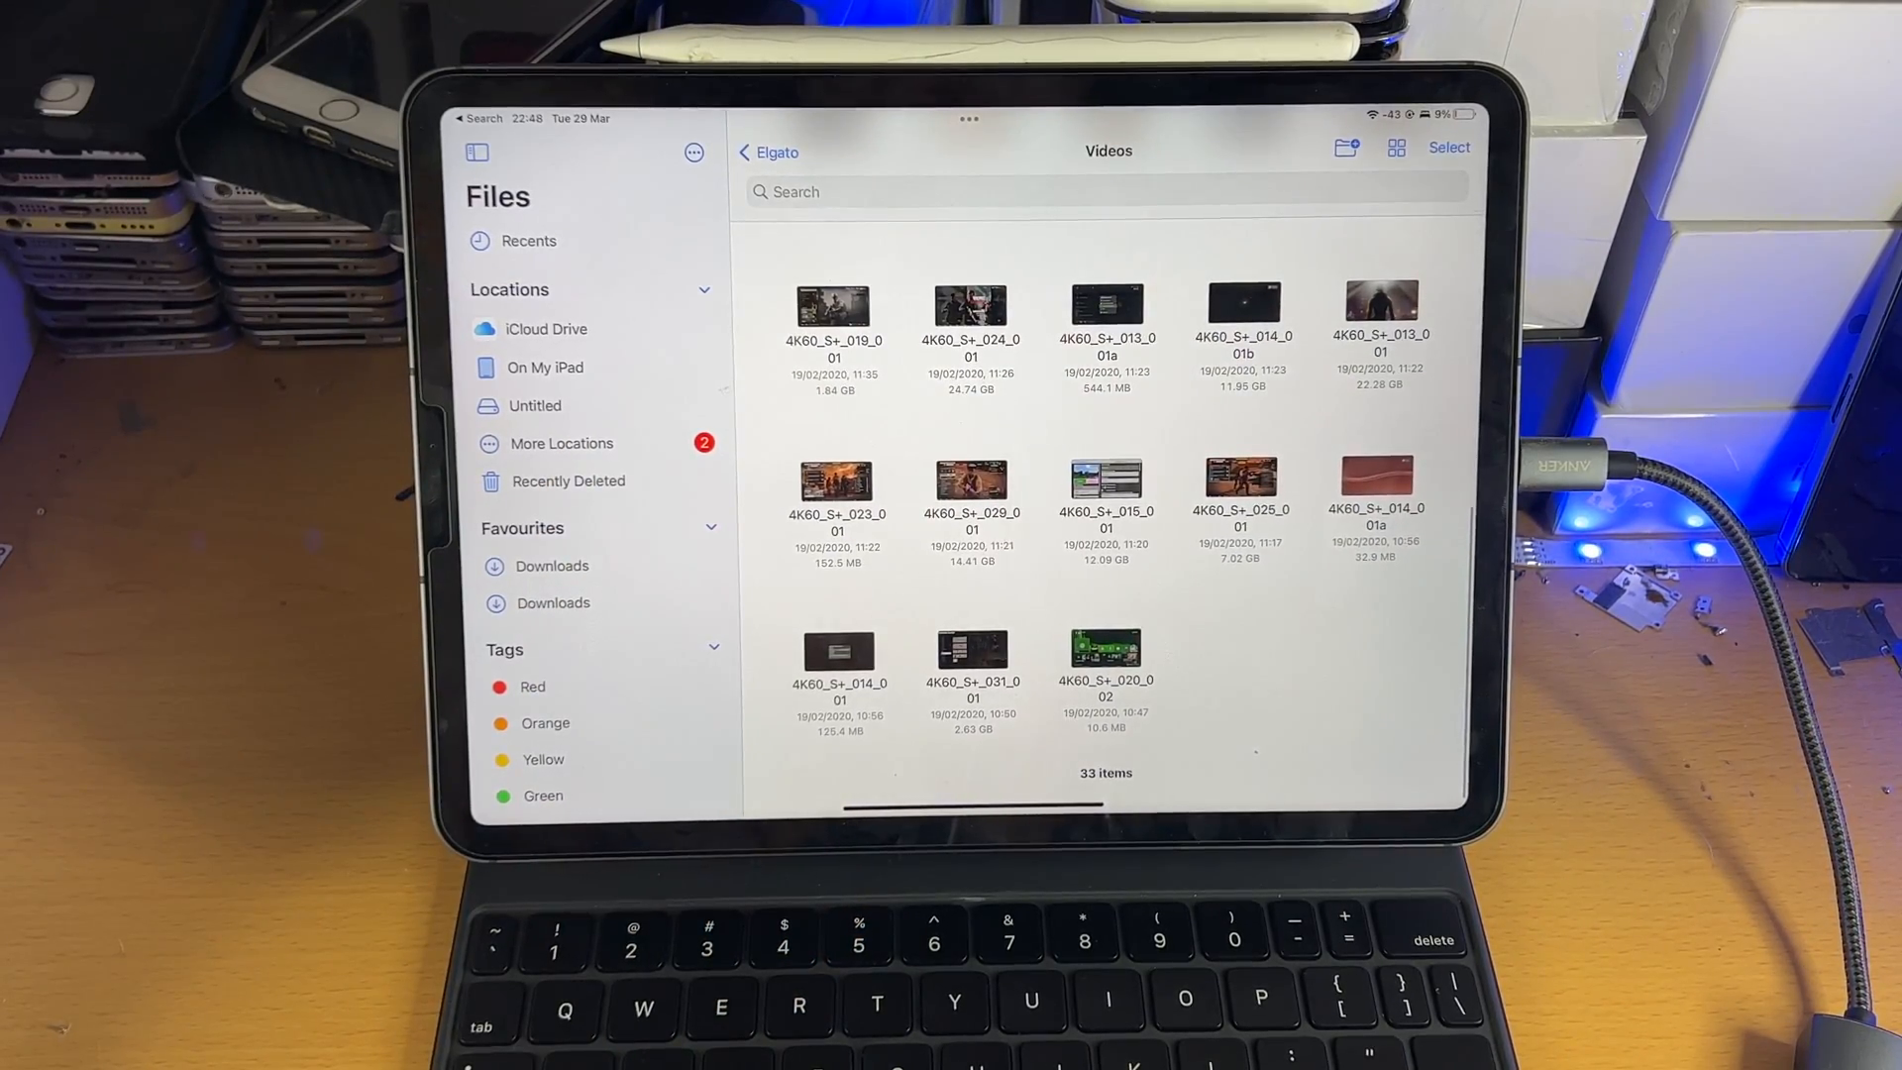
pyautogui.click(1106, 643)
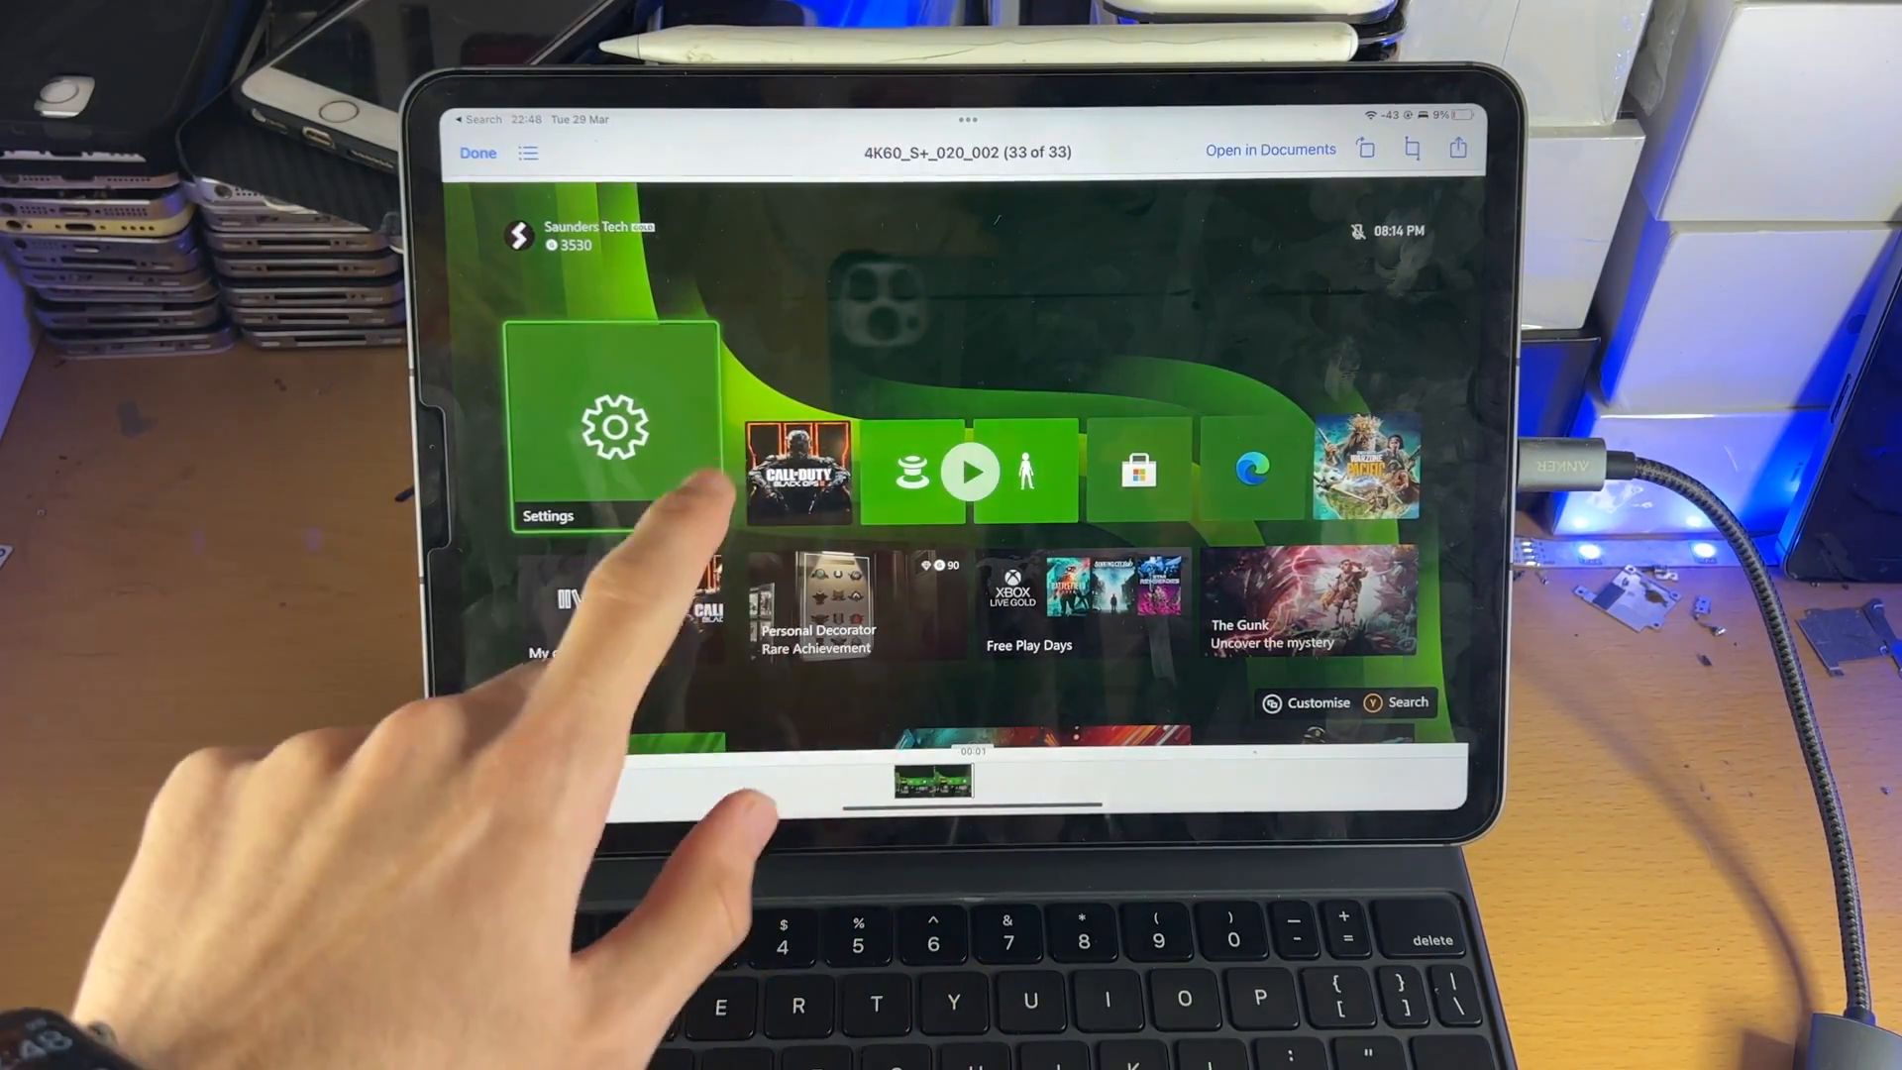
pyautogui.click(477, 151)
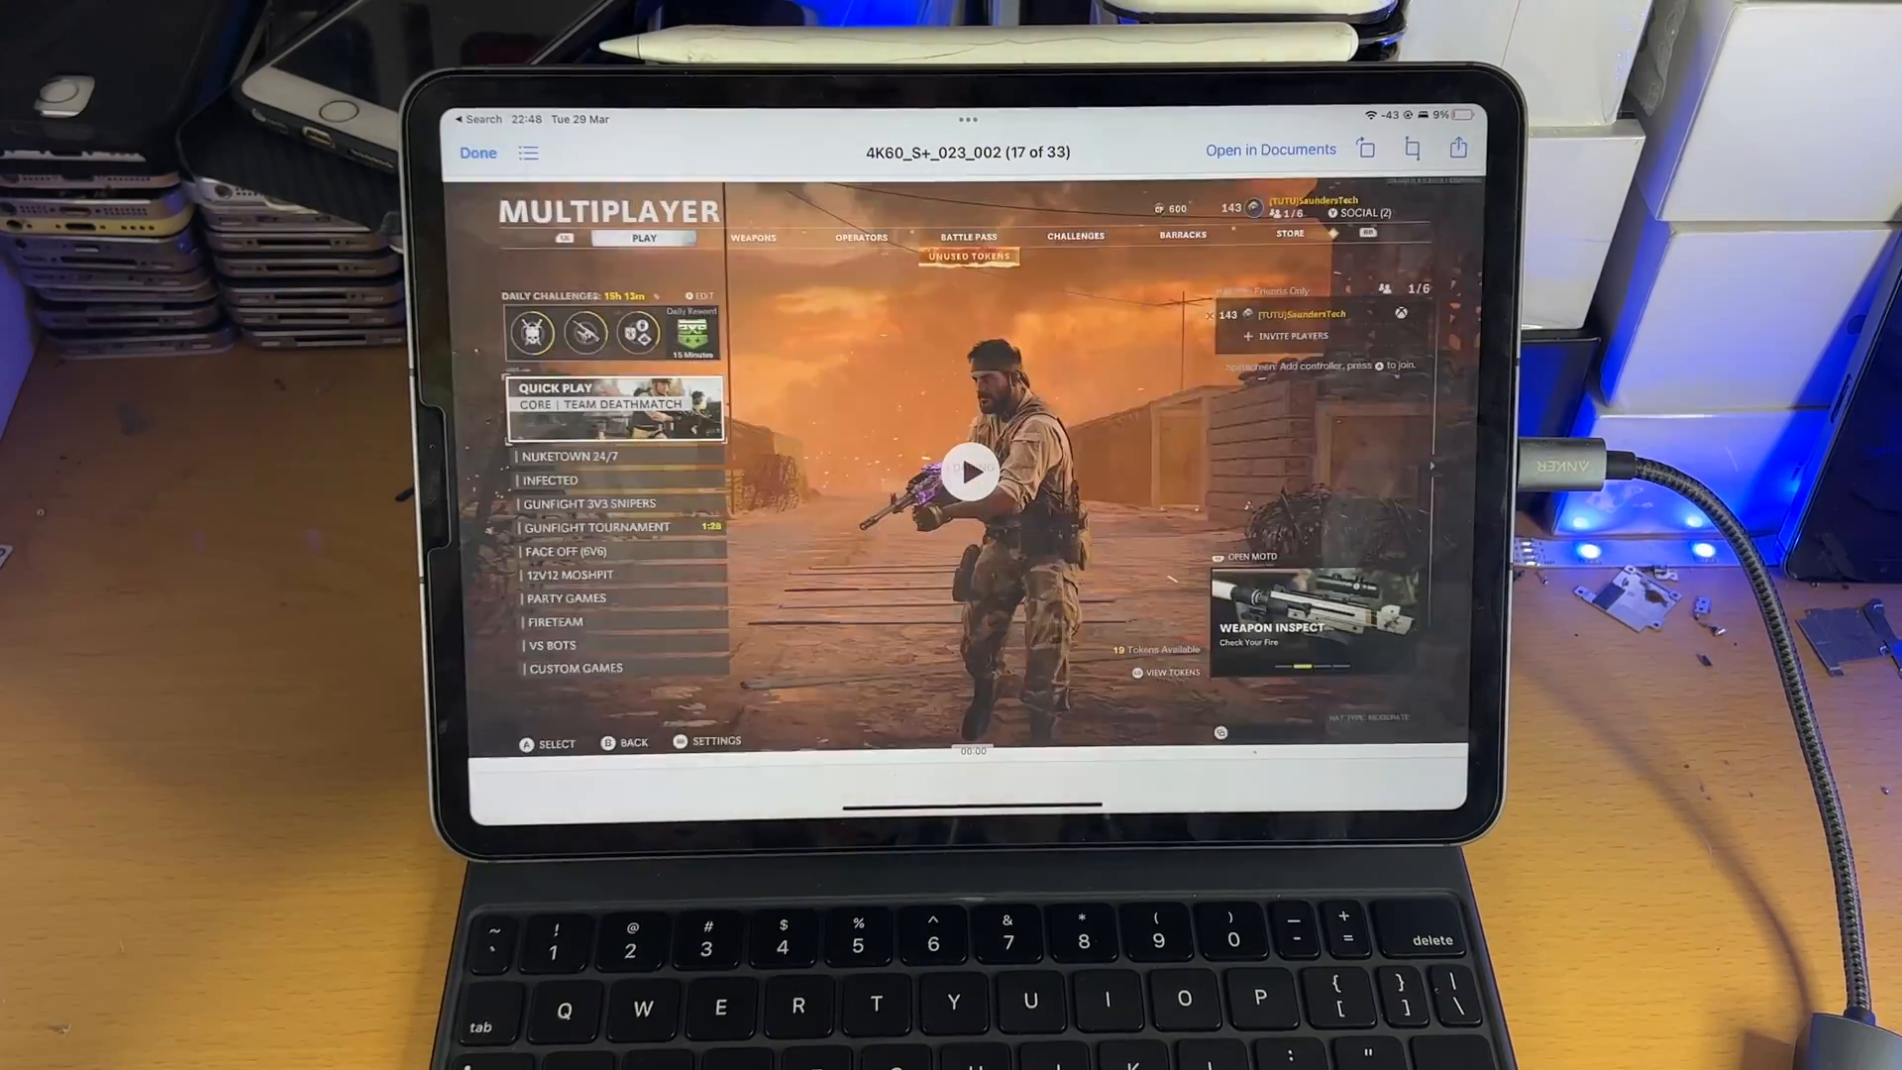
pyautogui.click(967, 471)
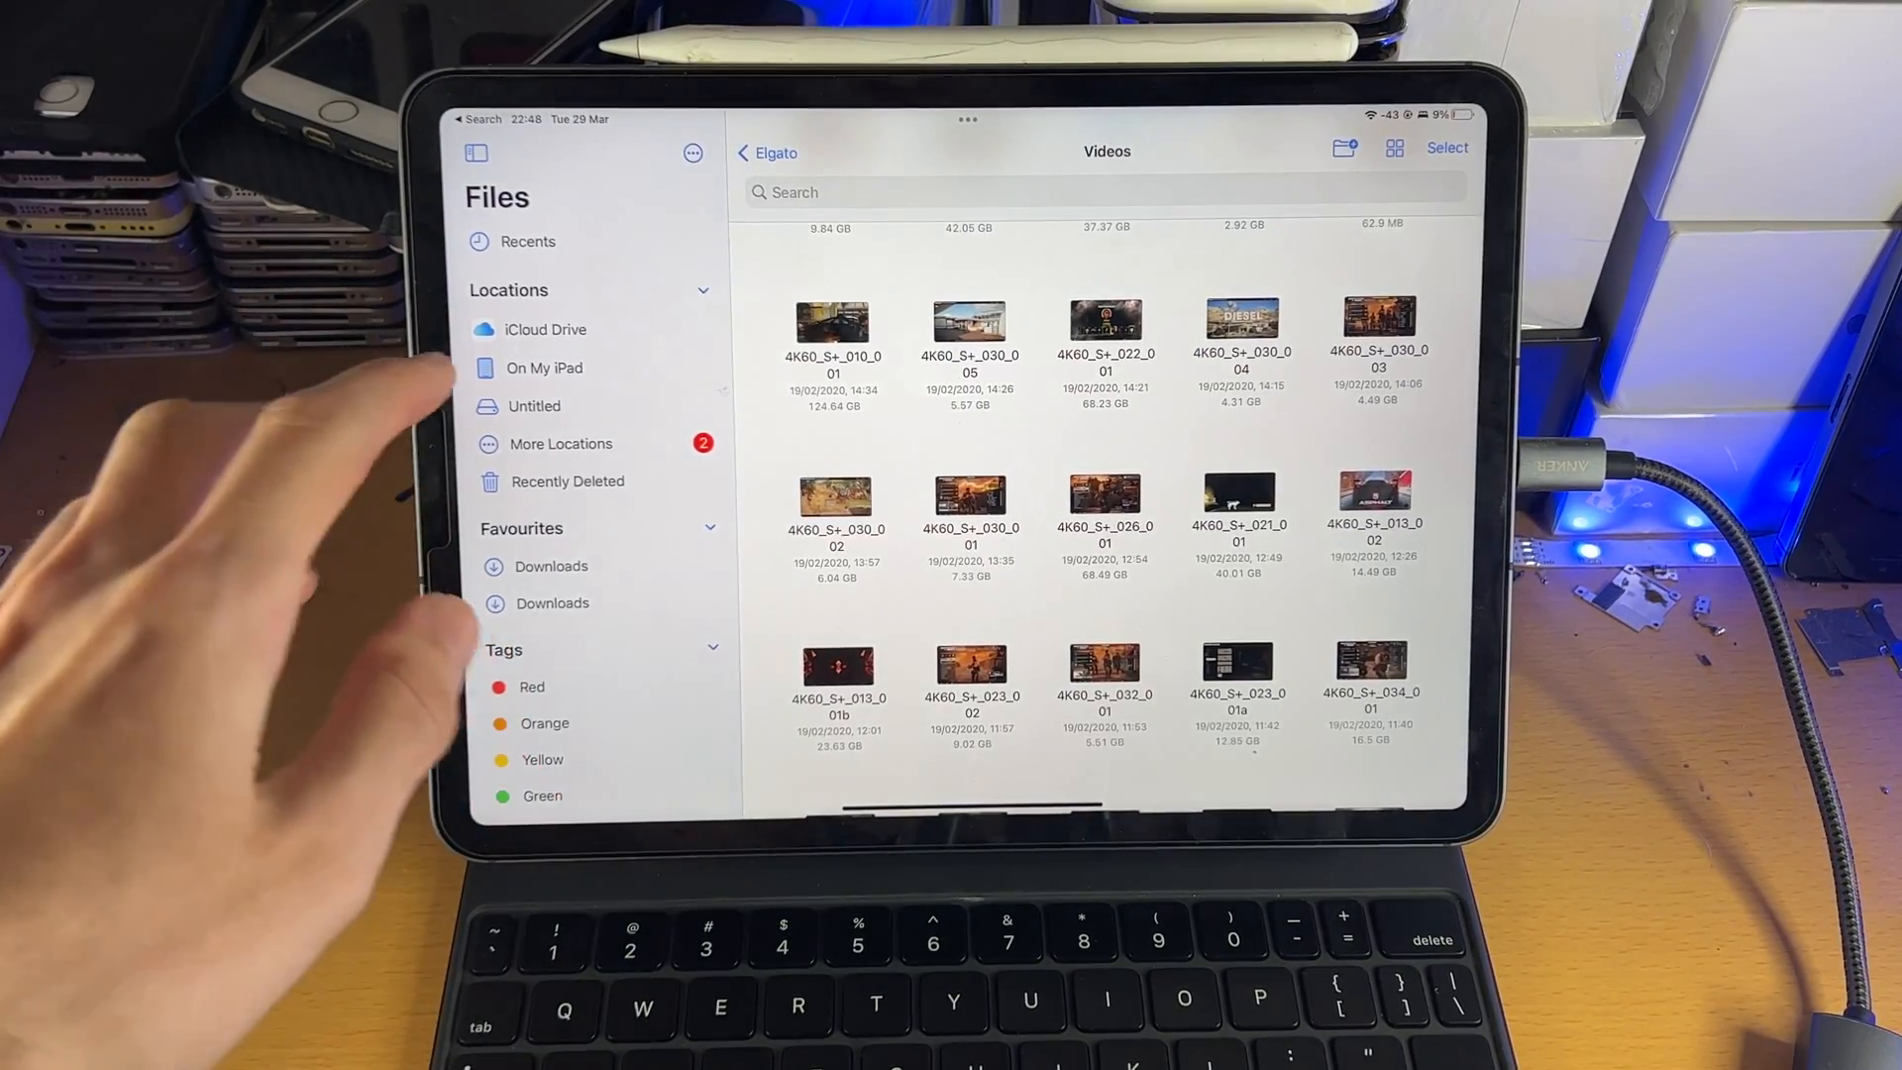
# Copy photos 20220306_131658 and 20220305_172720 from On My iPad > Downloads onto the SD card.
pyautogui.click(545, 367)
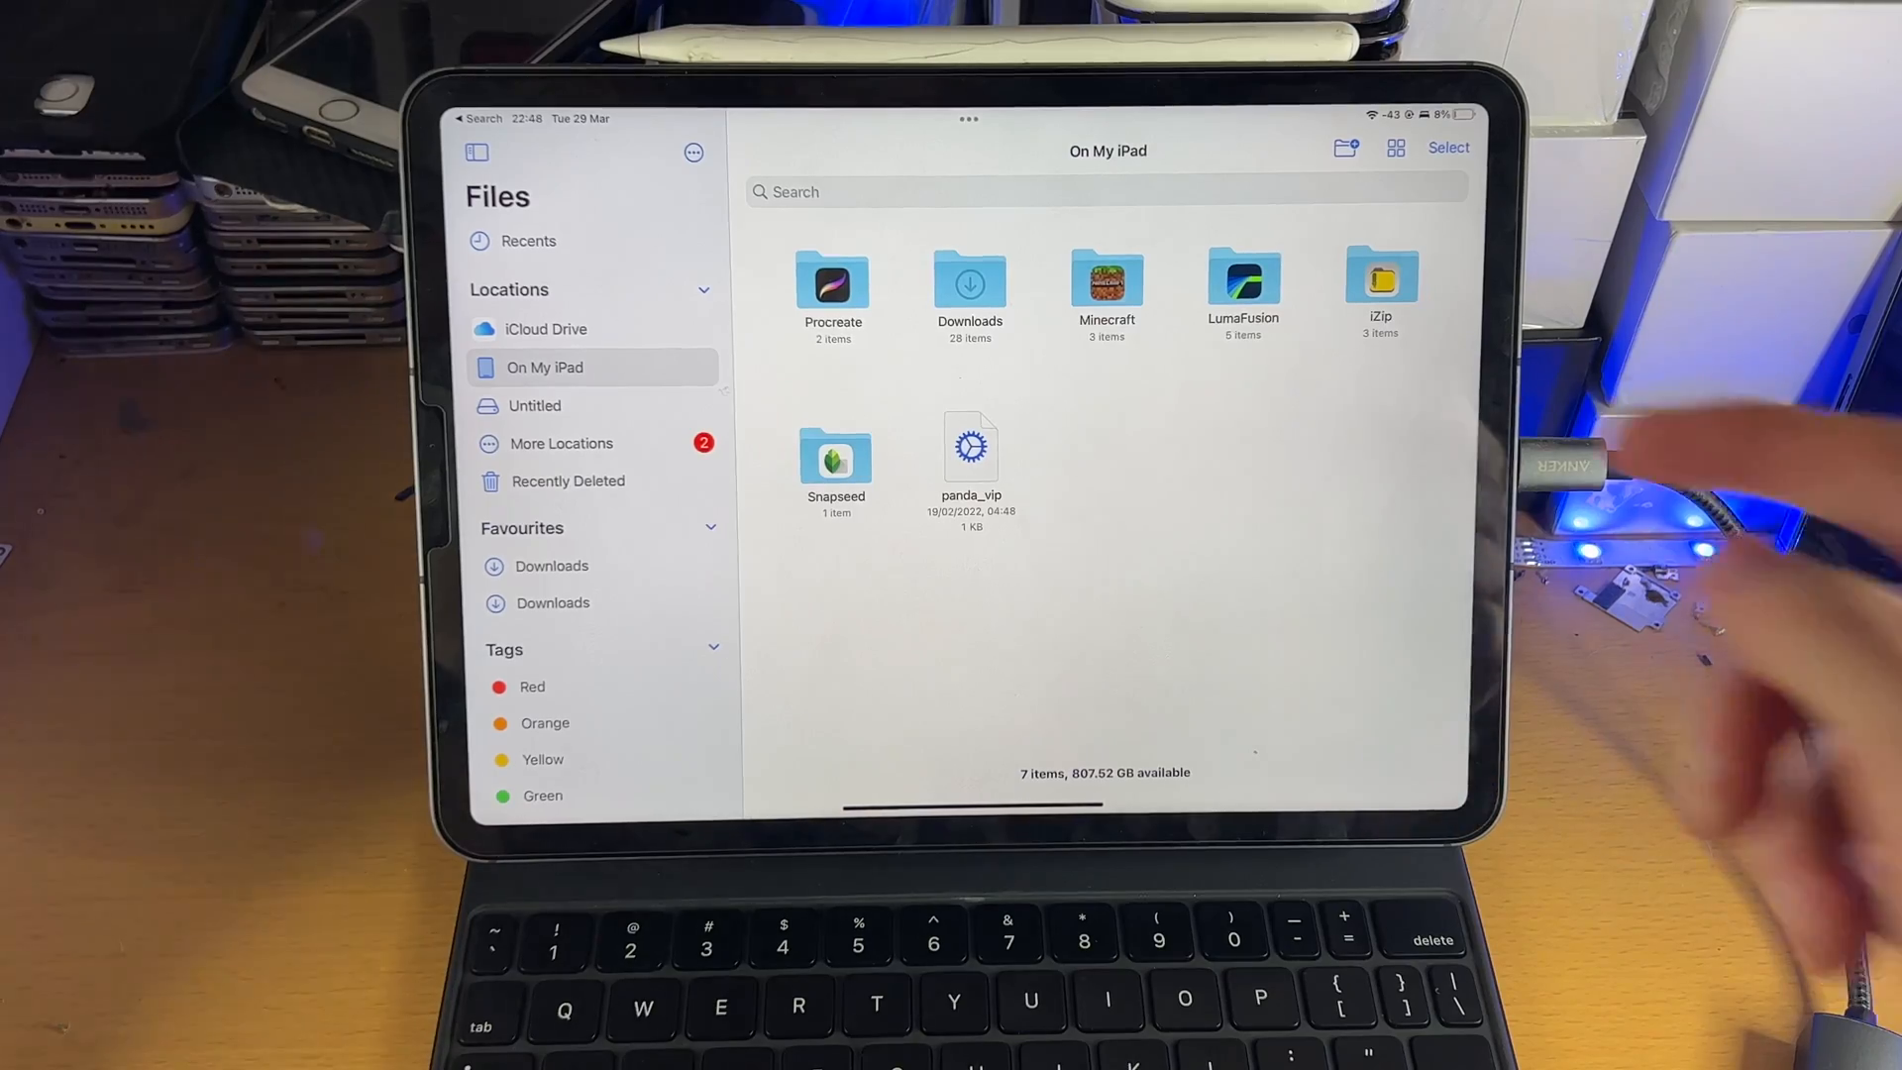
pyautogui.click(969, 291)
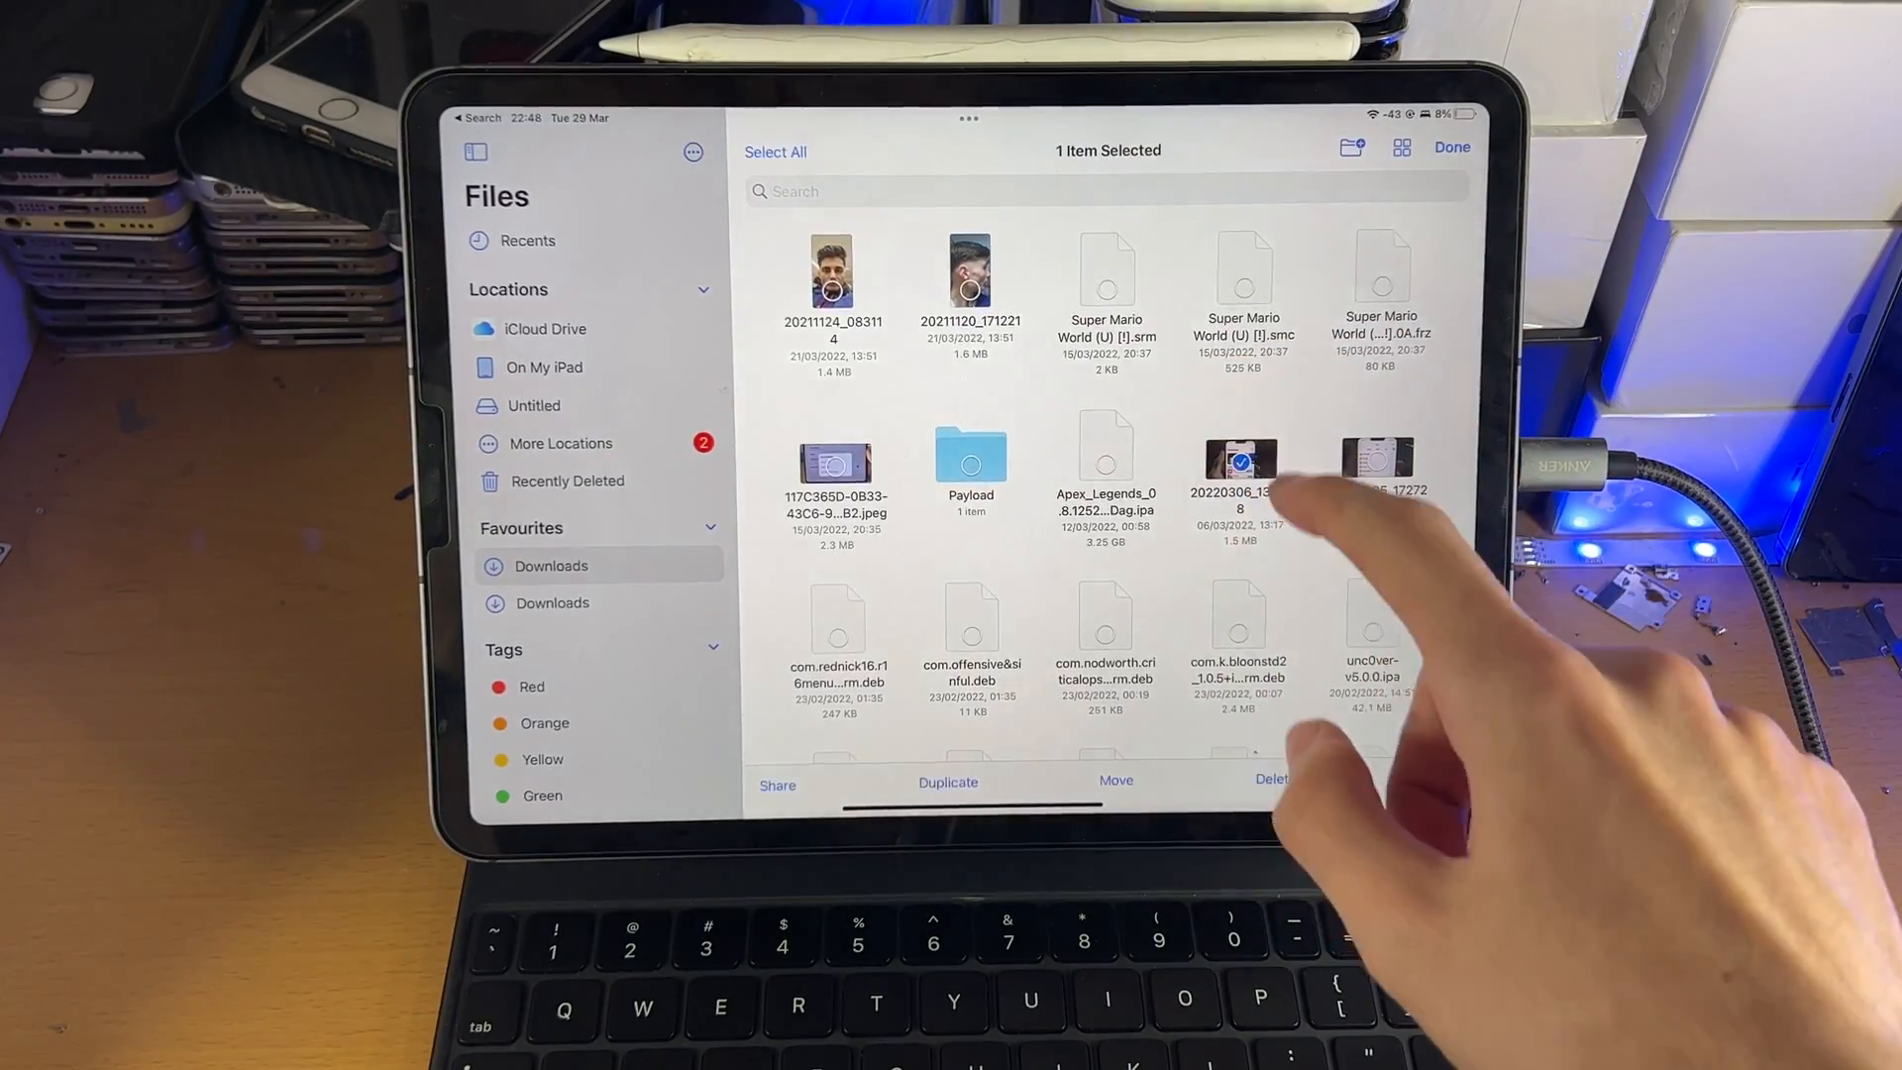
pyautogui.click(1374, 458)
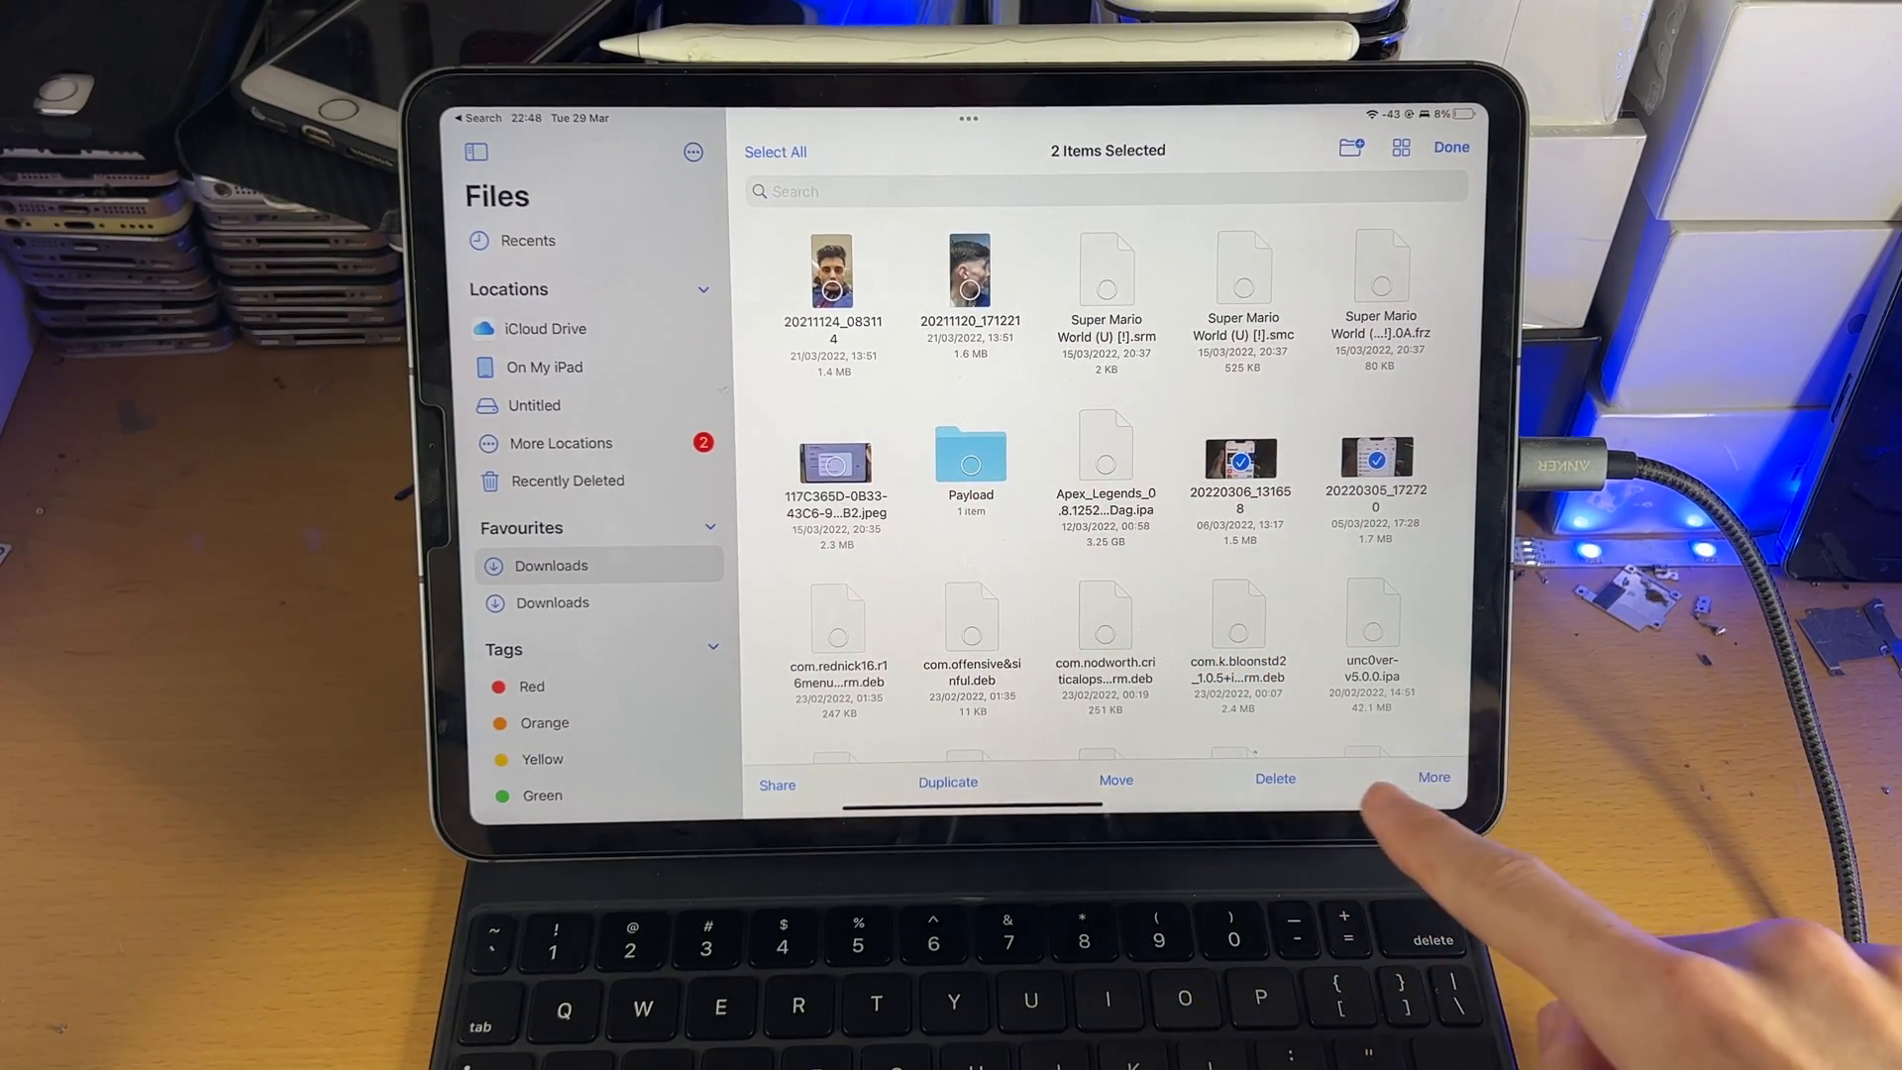
pyautogui.moveTo(1395, 825)
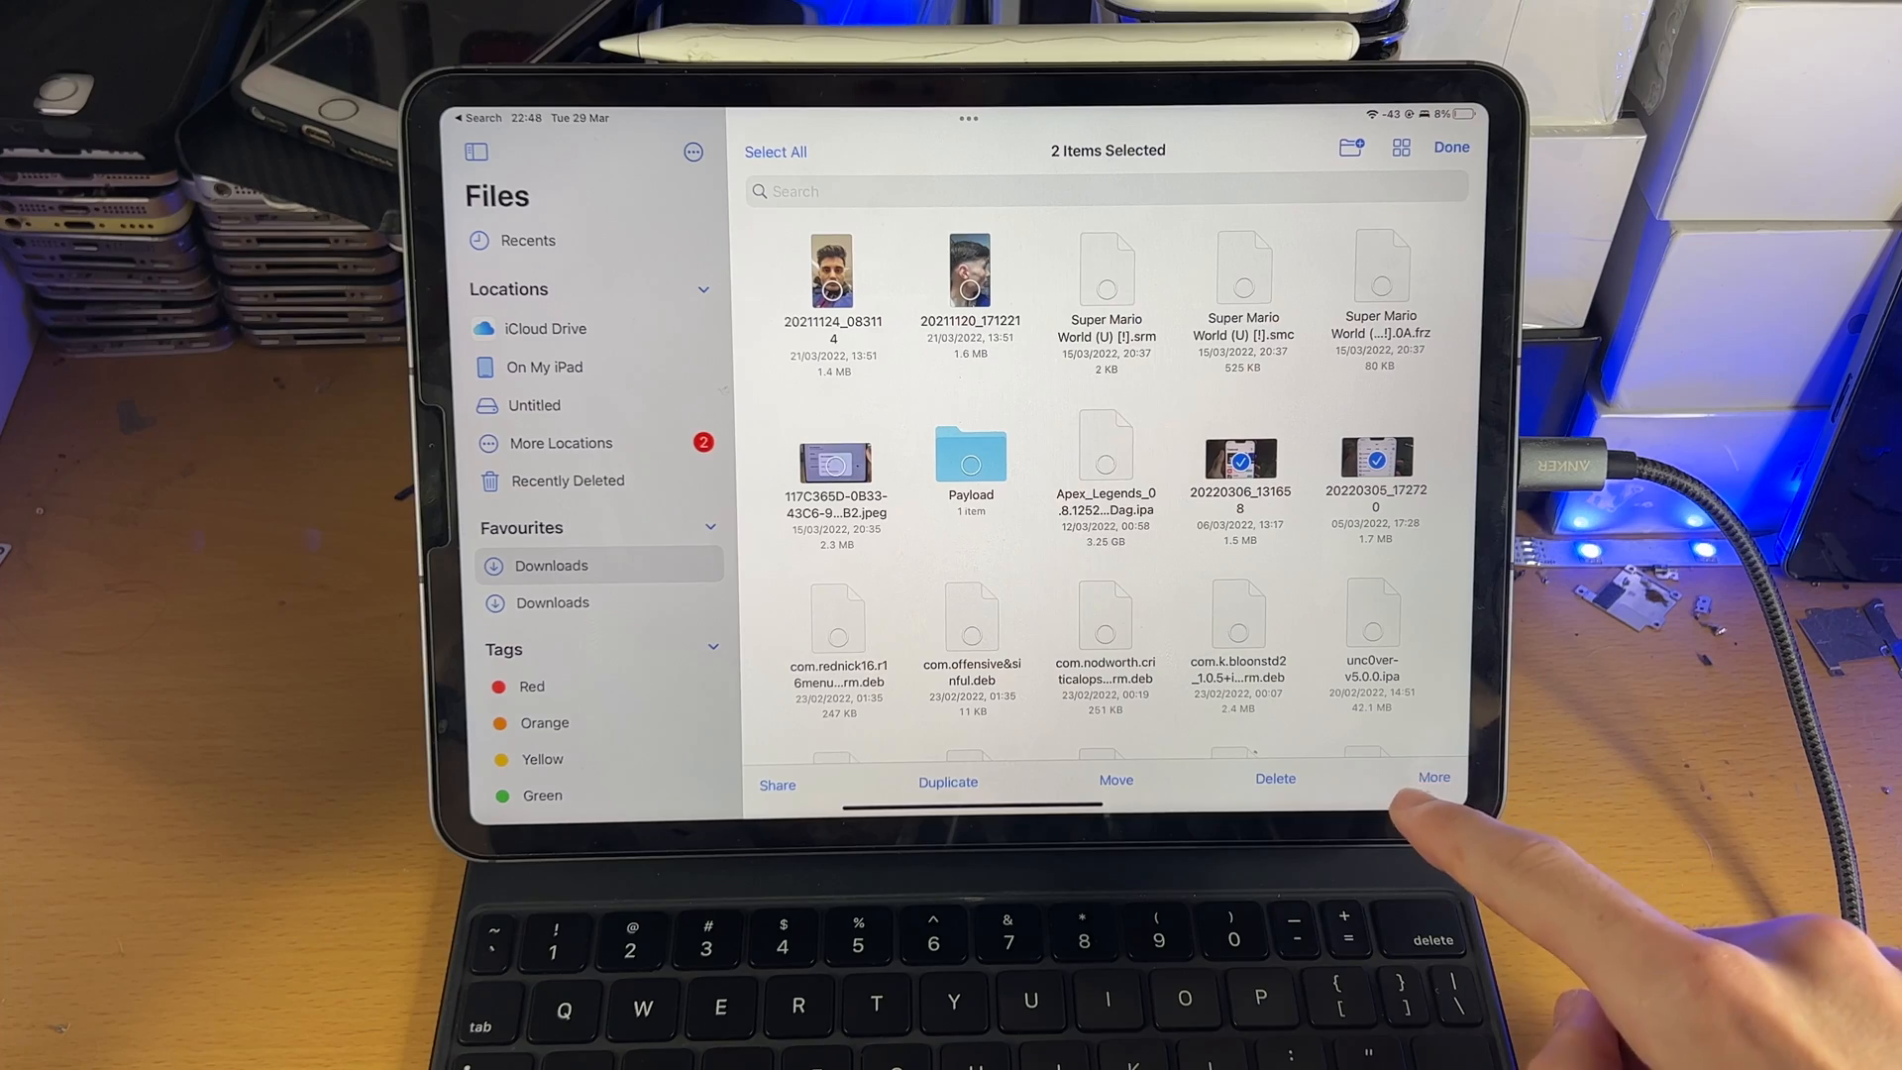
pyautogui.click(1433, 778)
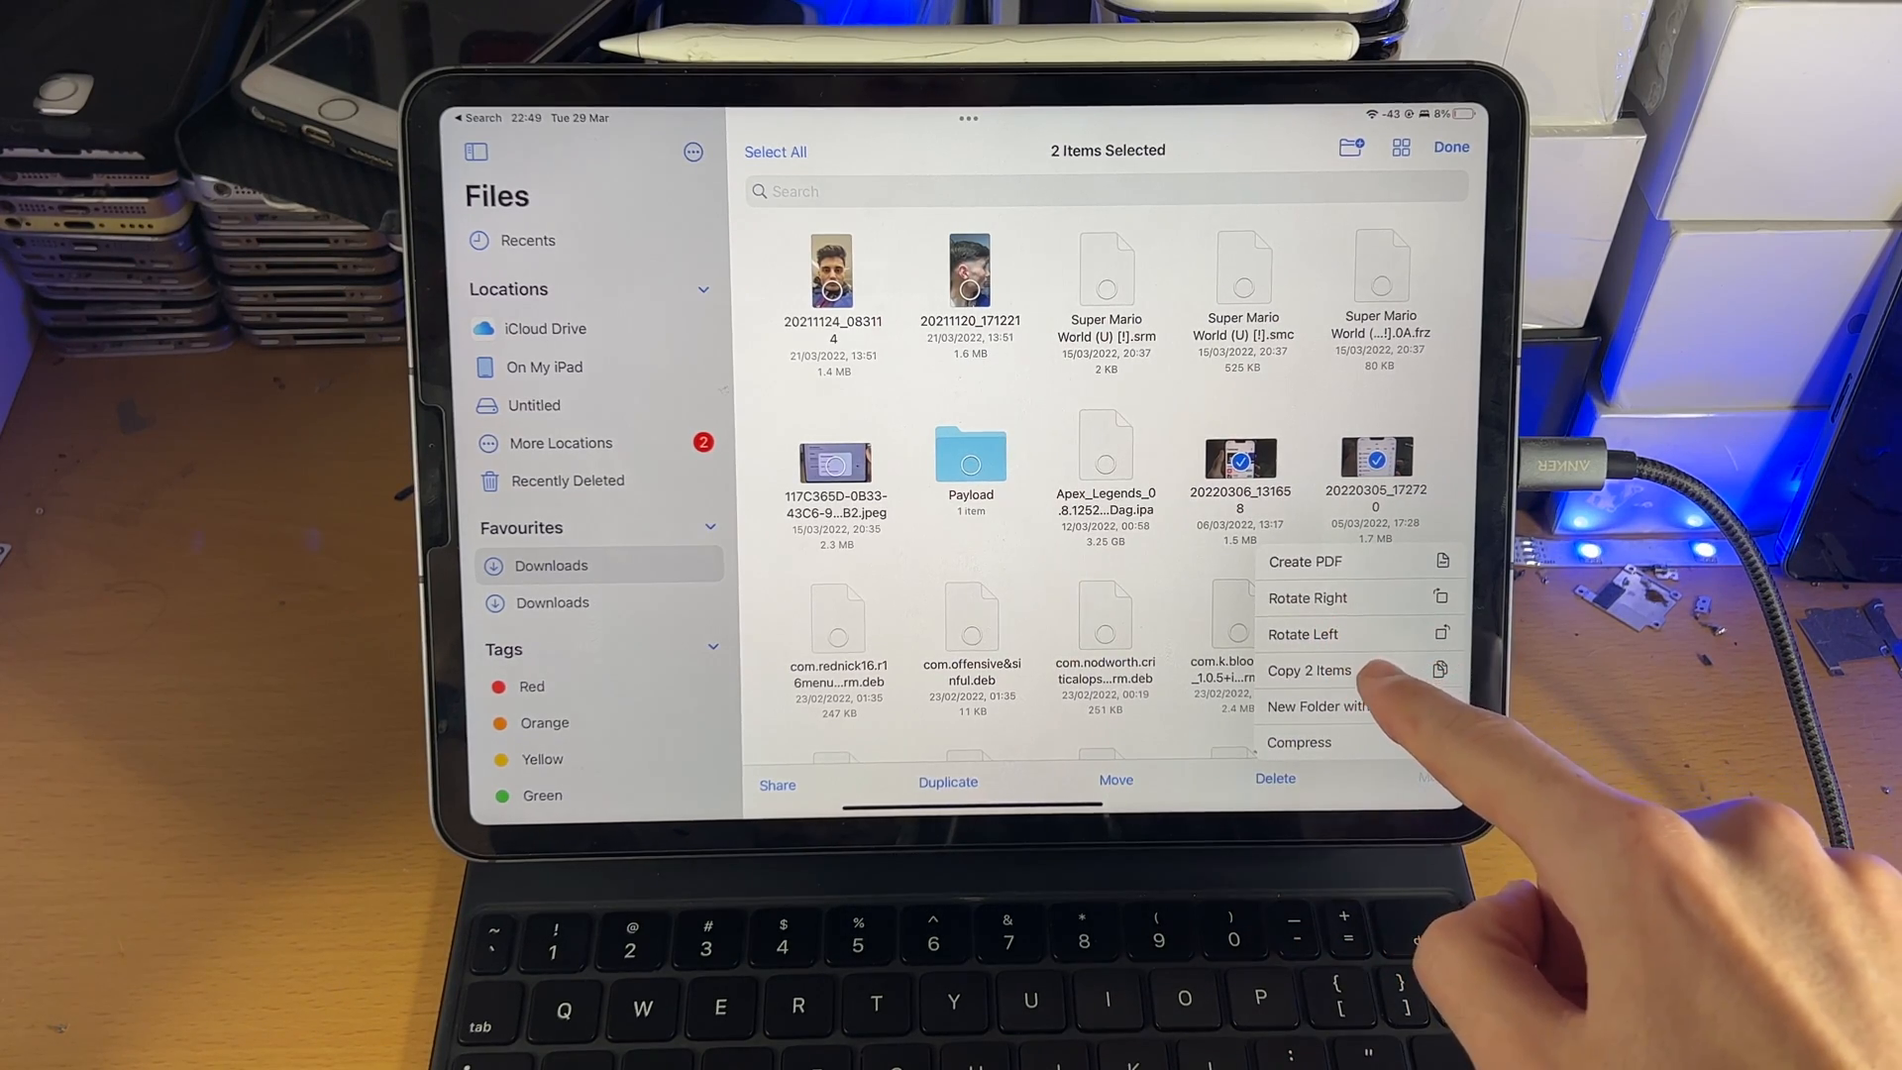
pyautogui.click(534, 405)
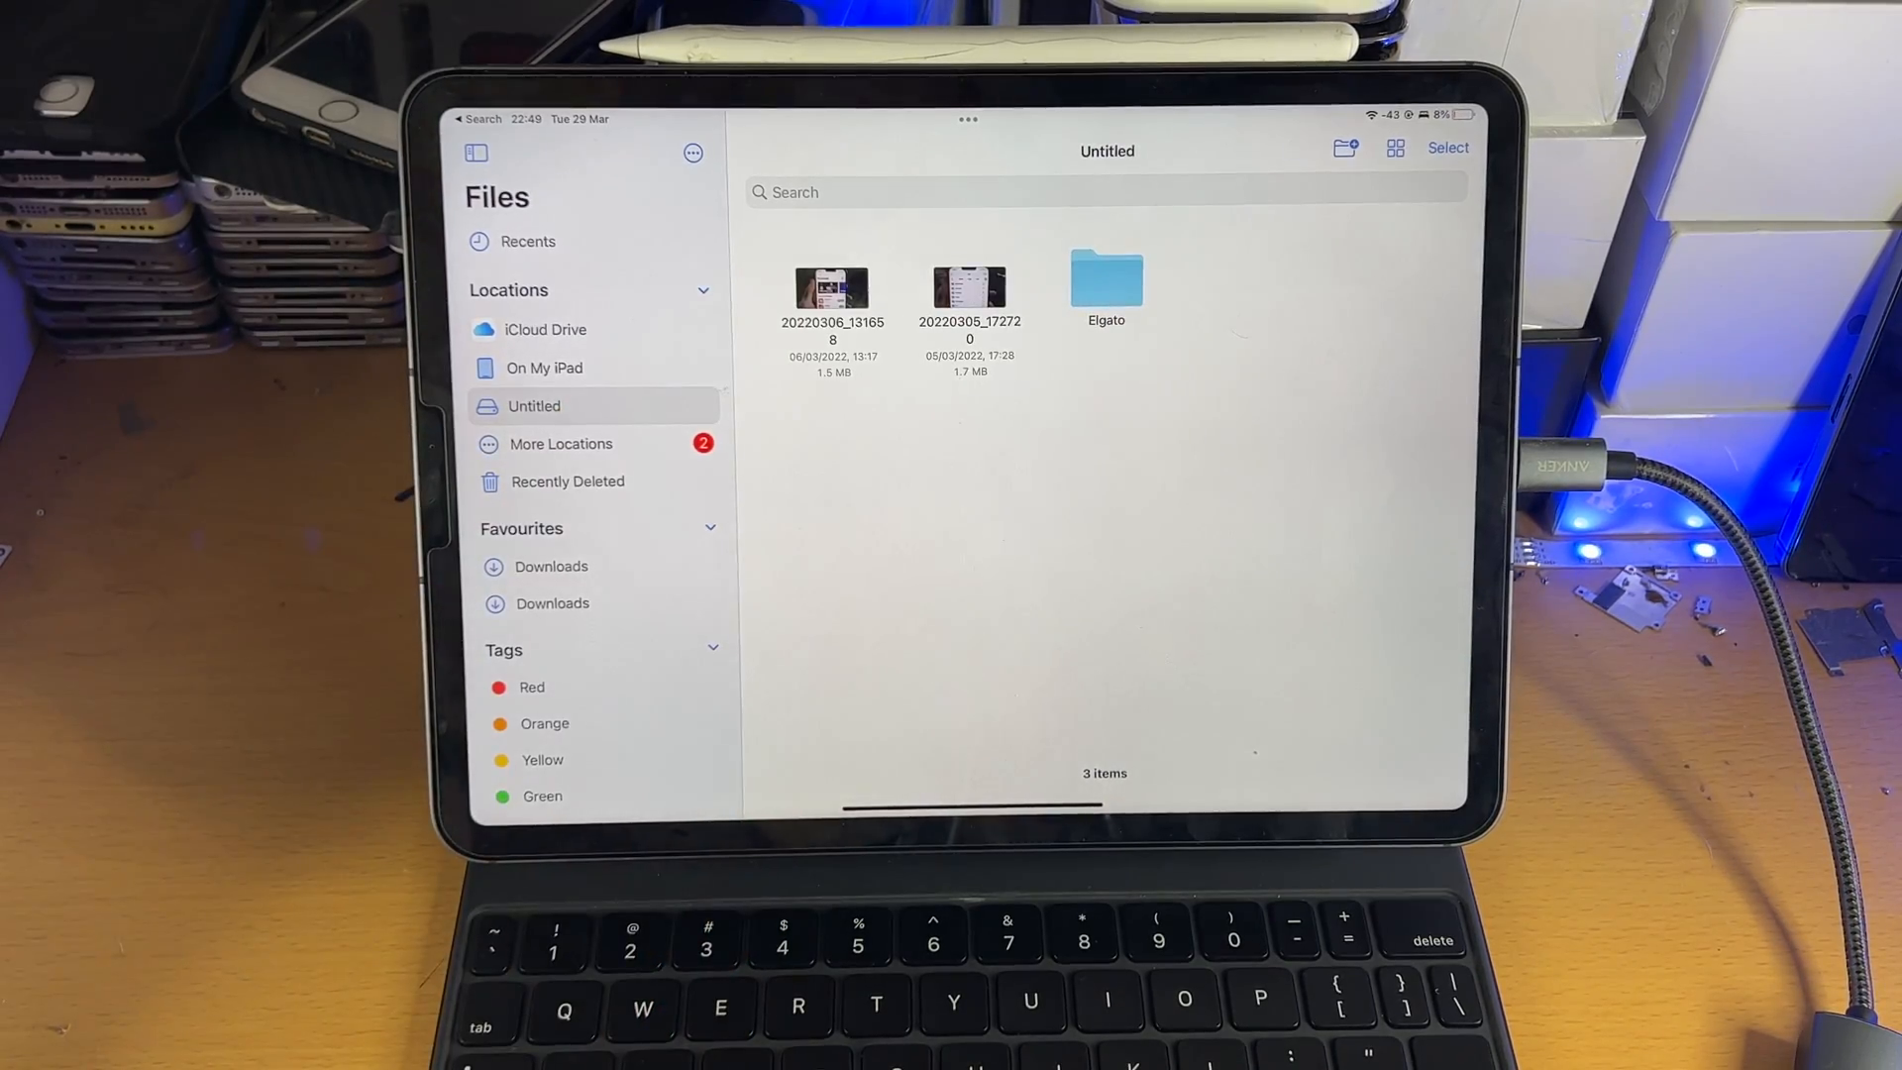
pyautogui.click(1447, 147)
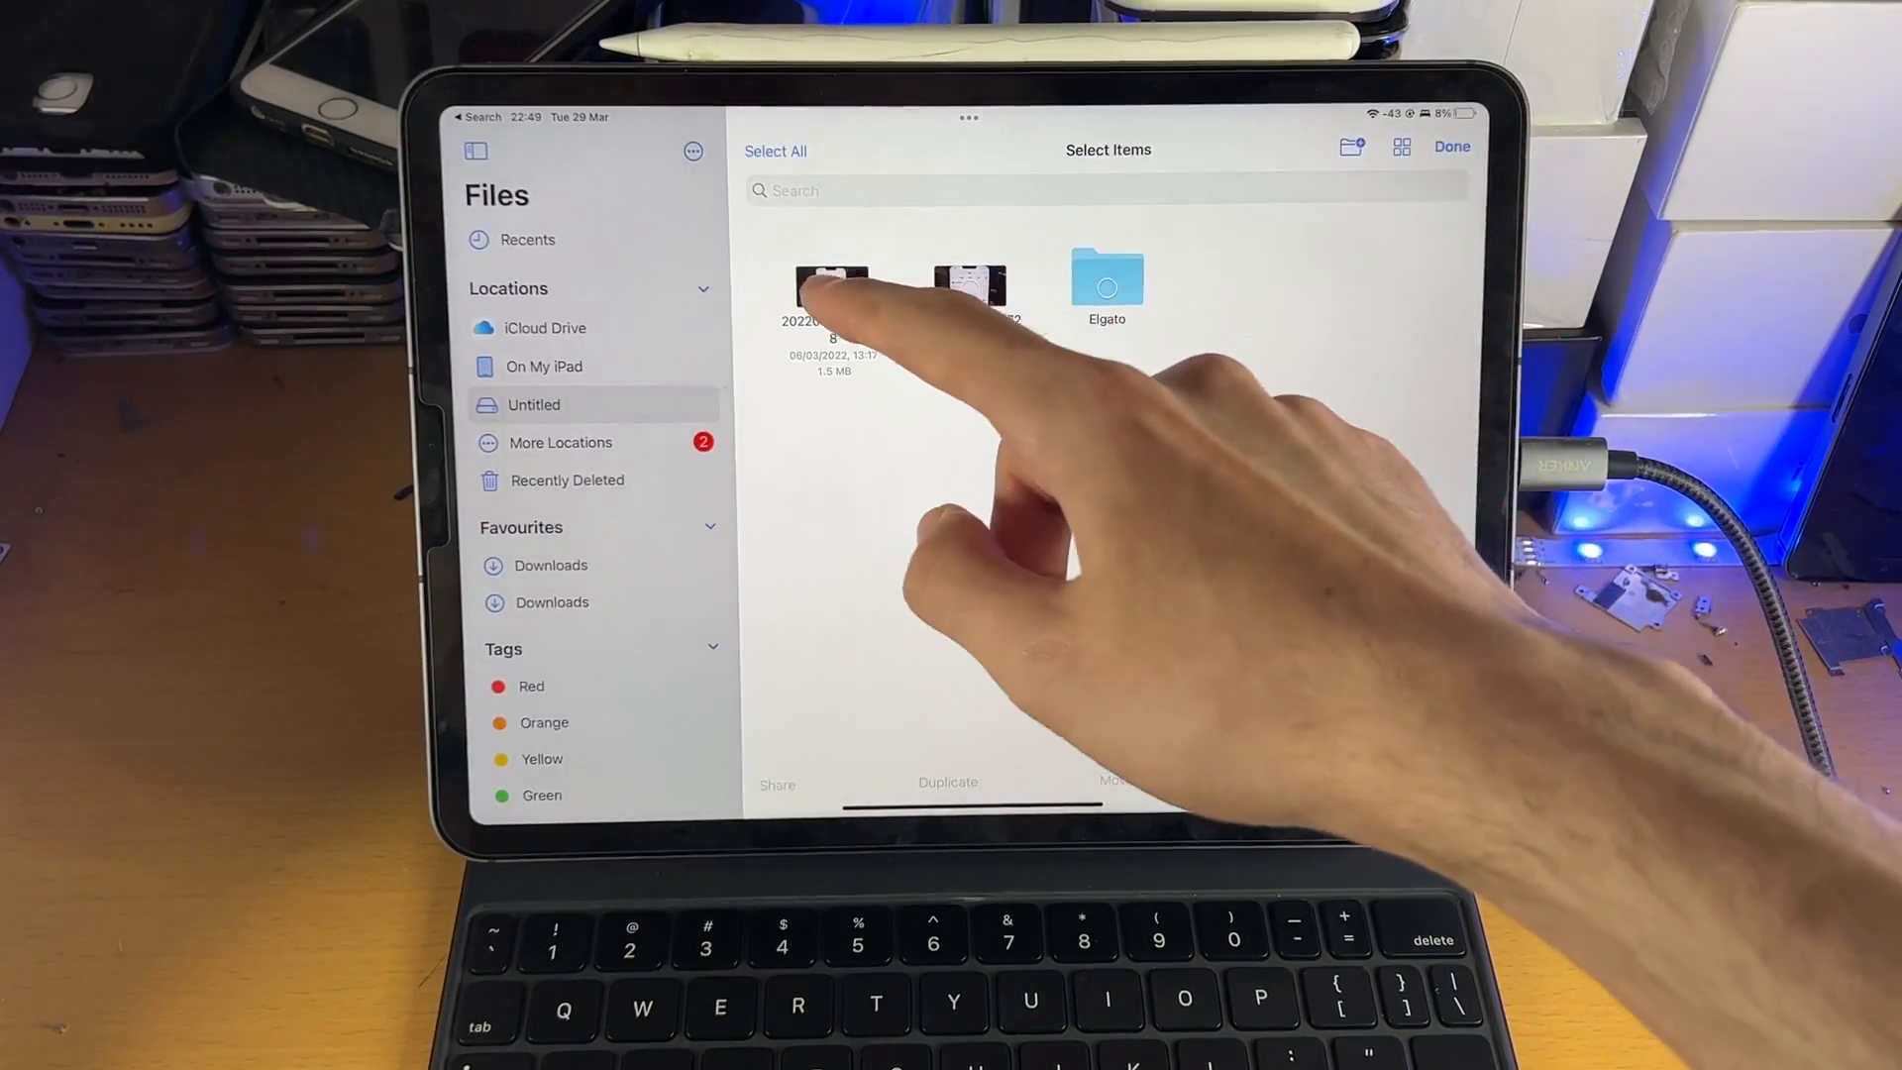